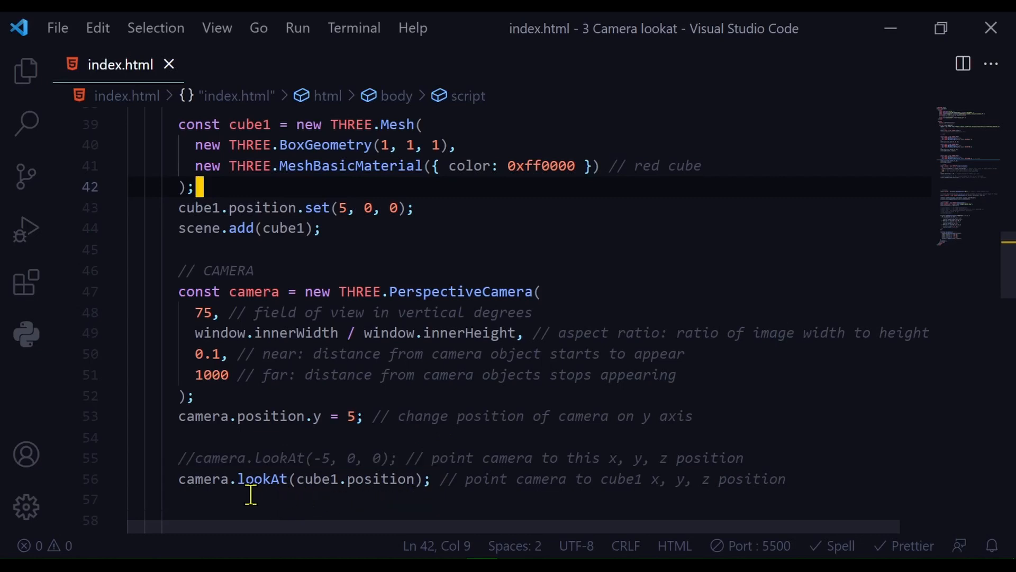
mouse_move(280, 500)
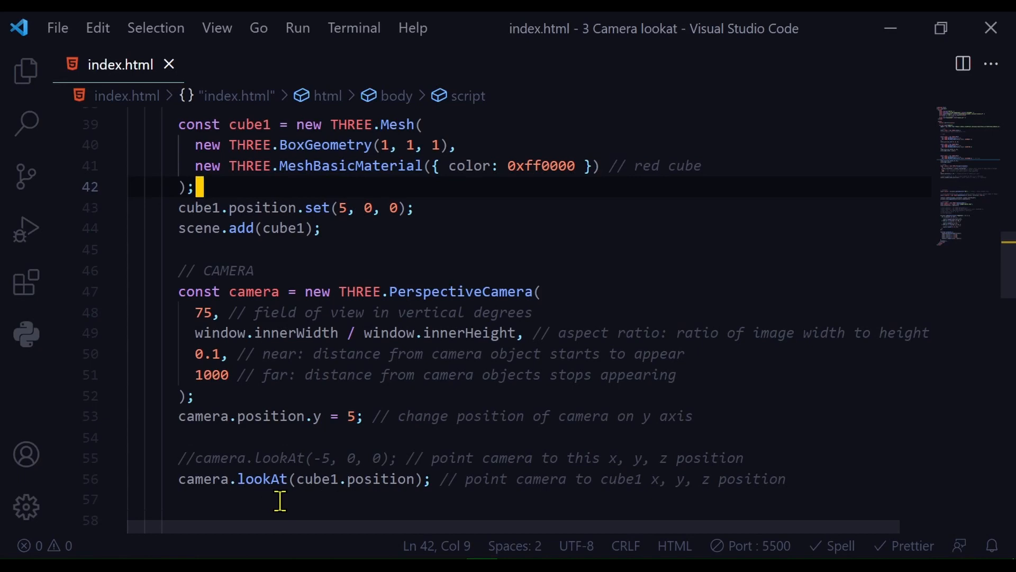